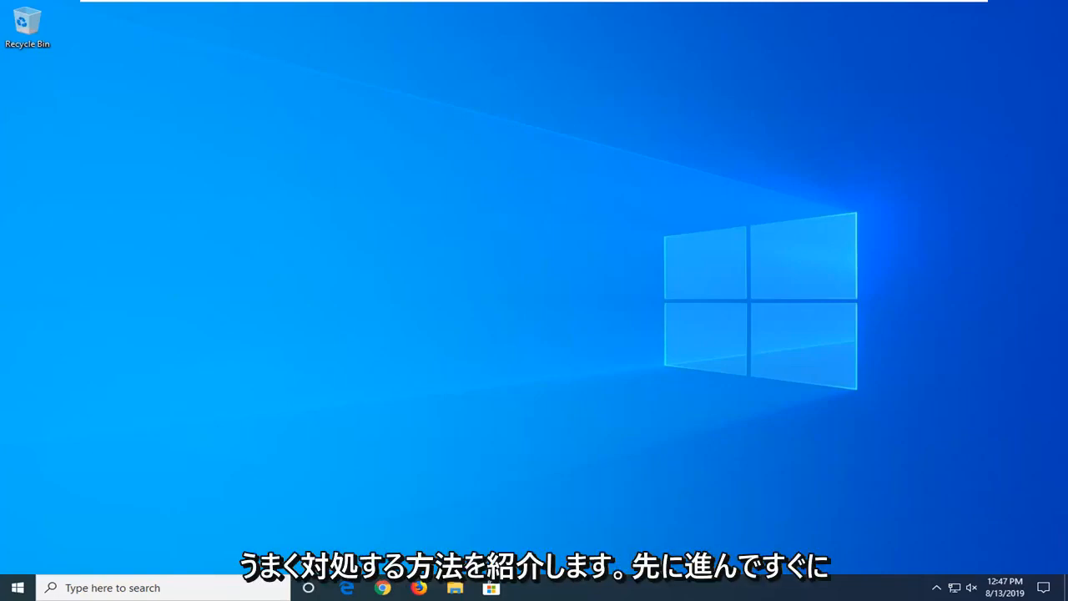
{"action": "mouse_move", "coordinate": [44, 387]}
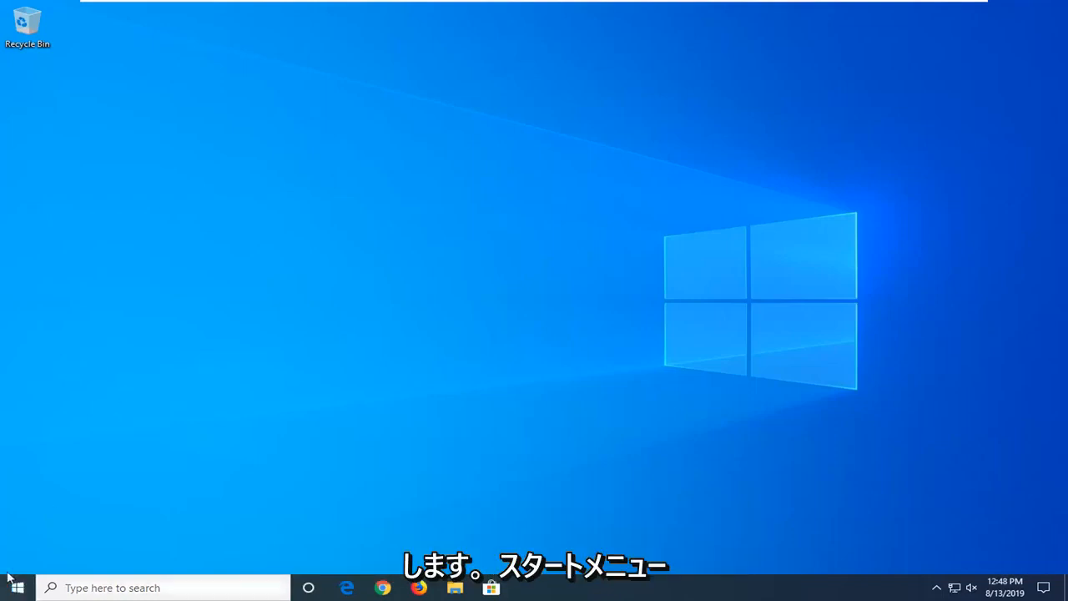
- Launch Device Manager from Start and choose Update driver on the VMware SVGA 3D display adapter
{"action": "left_click", "coordinate": [17, 588]}
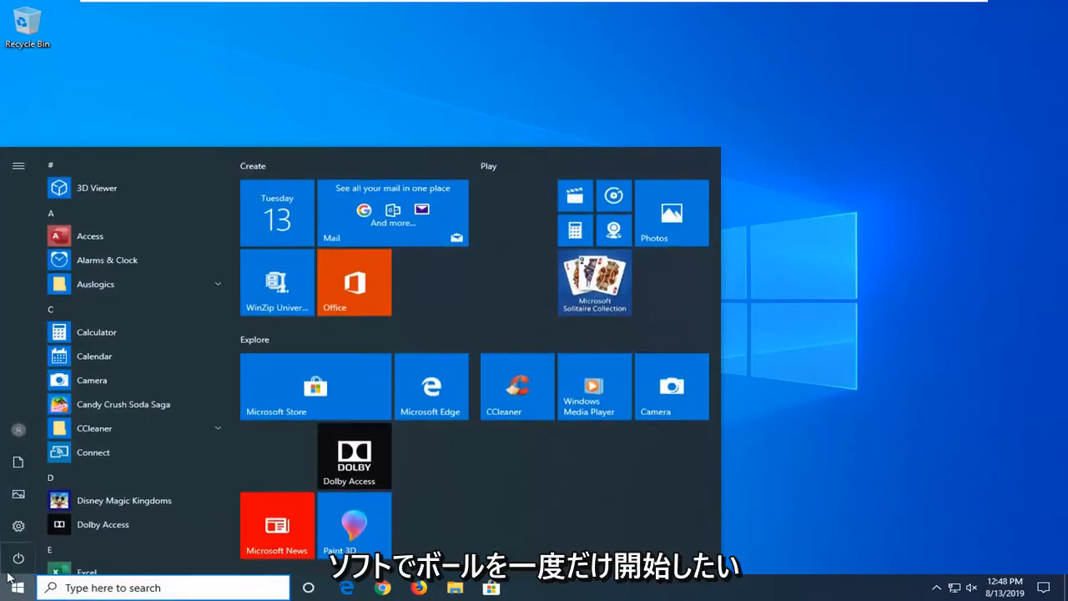
{"action": "type", "text": "dei"}
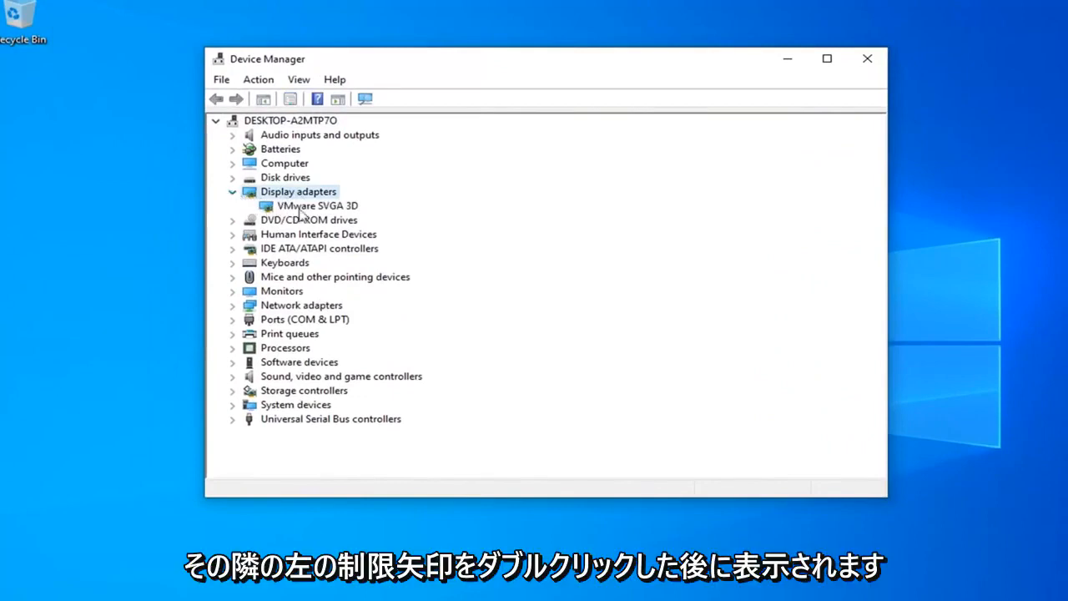
{"action": "left_click", "coordinate": [315, 205]}
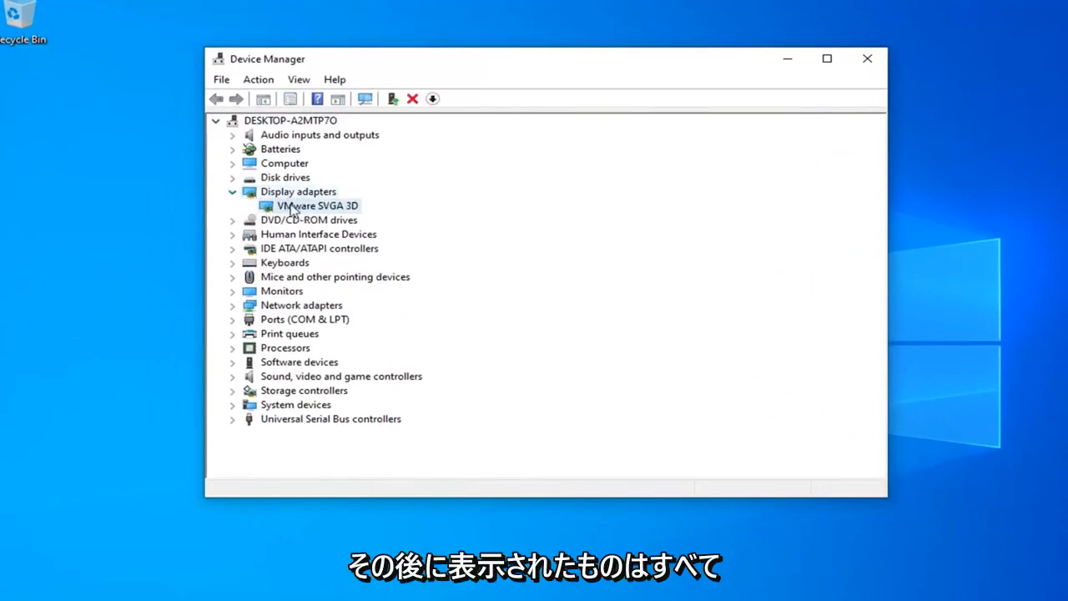
{"action": "right_click", "coordinate": [315, 205]}
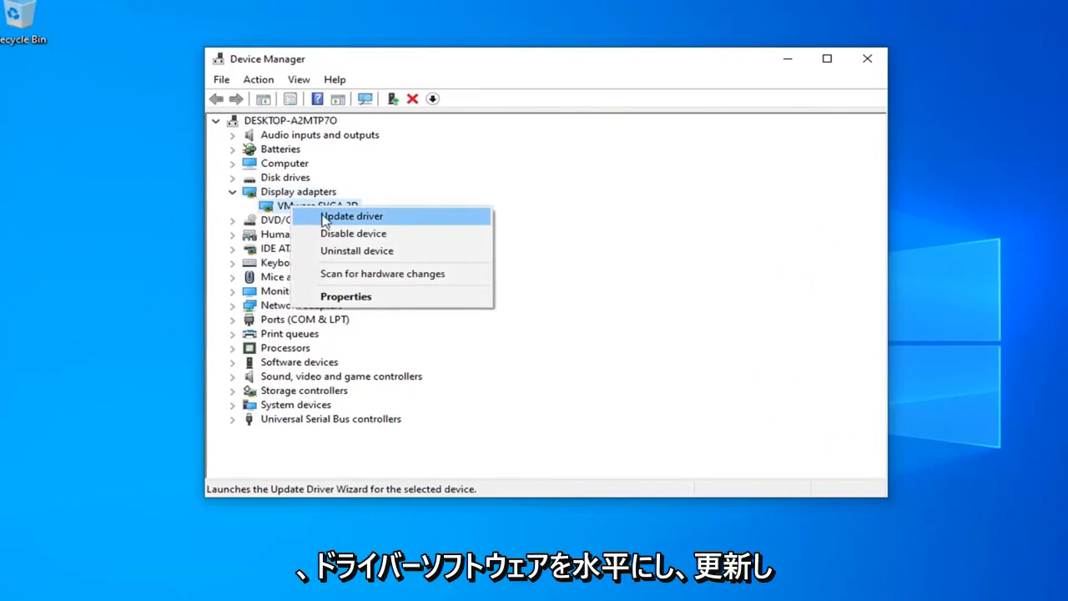
{"action": "left_click", "coordinate": [350, 217]}
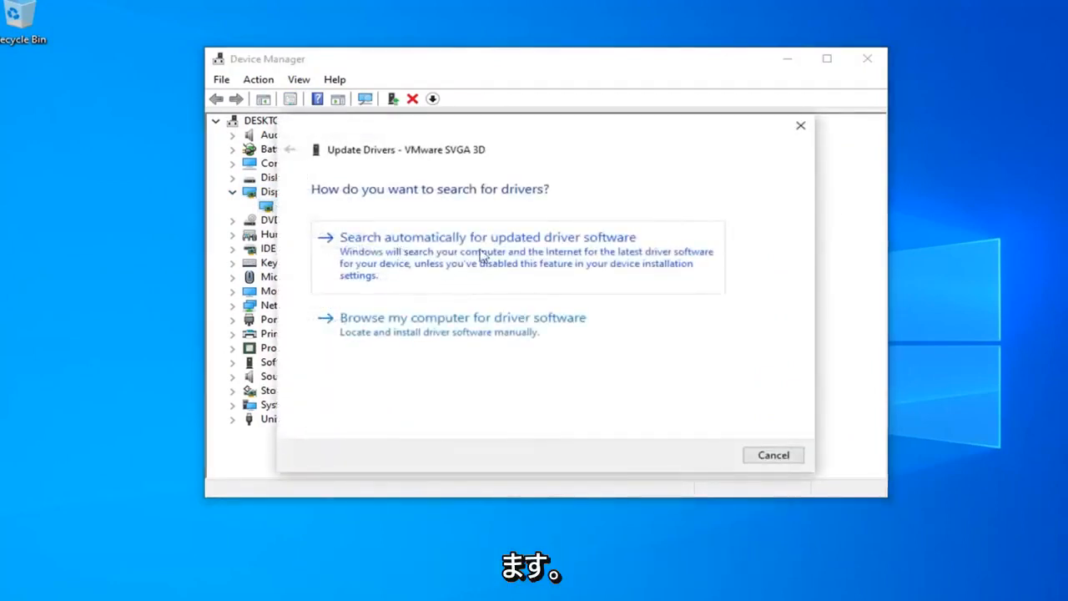
- Search automatically for drivers, confirm the best VMware SVGA 3D driver is installed, and close the wizard
{"action": "left_click", "coordinate": [487, 237]}
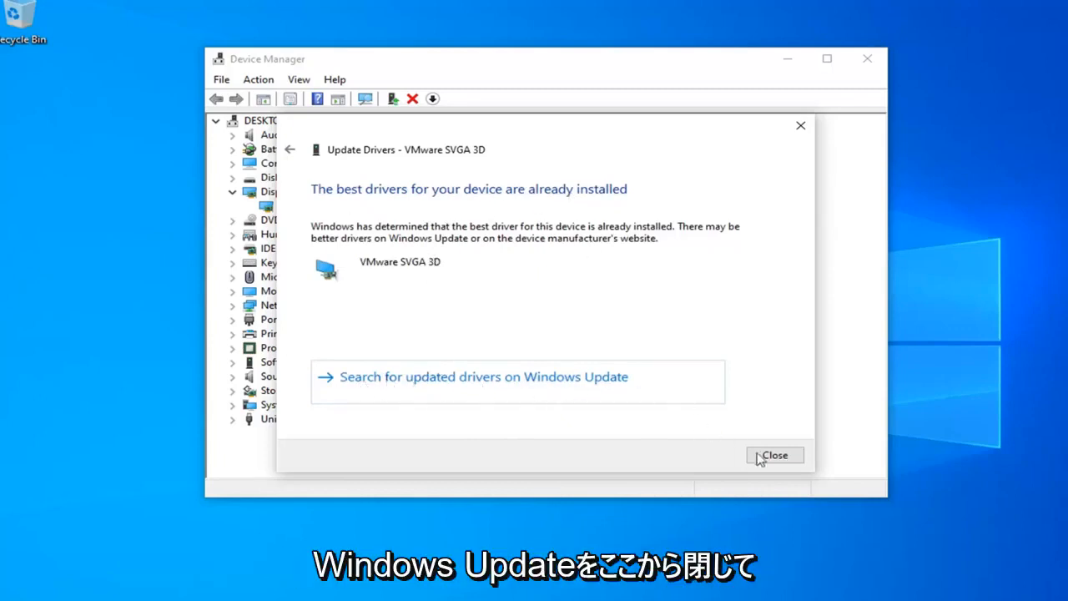
{"action": "left_click", "coordinate": [774, 454]}
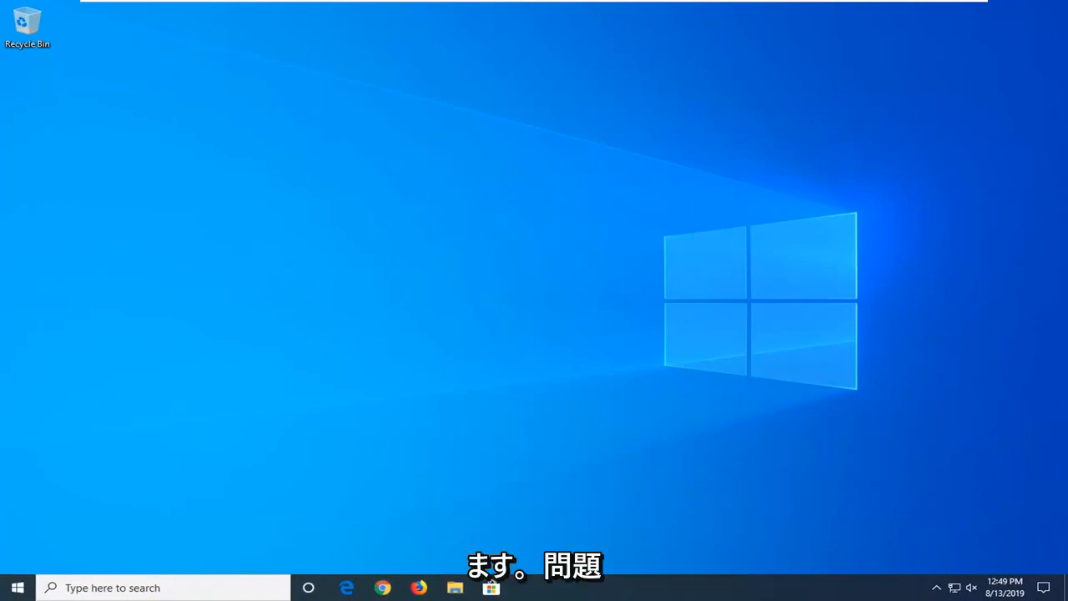
- Find Command Prompt via Start search 'cmd' and run it as administrator
{"action": "left_click", "coordinate": [16, 587]}
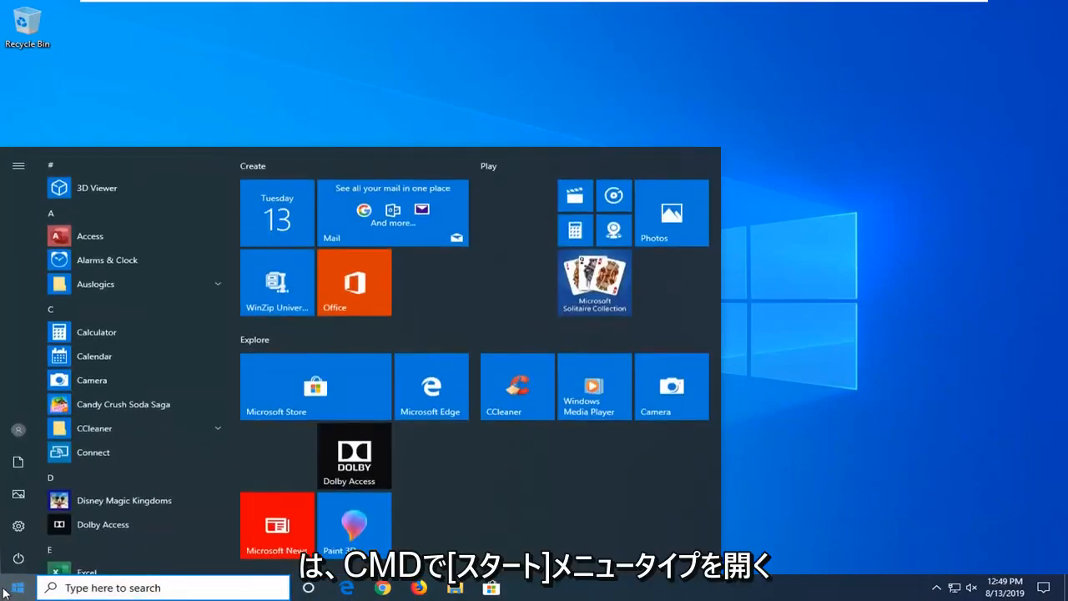
{"action": "type", "text": "cmd"}
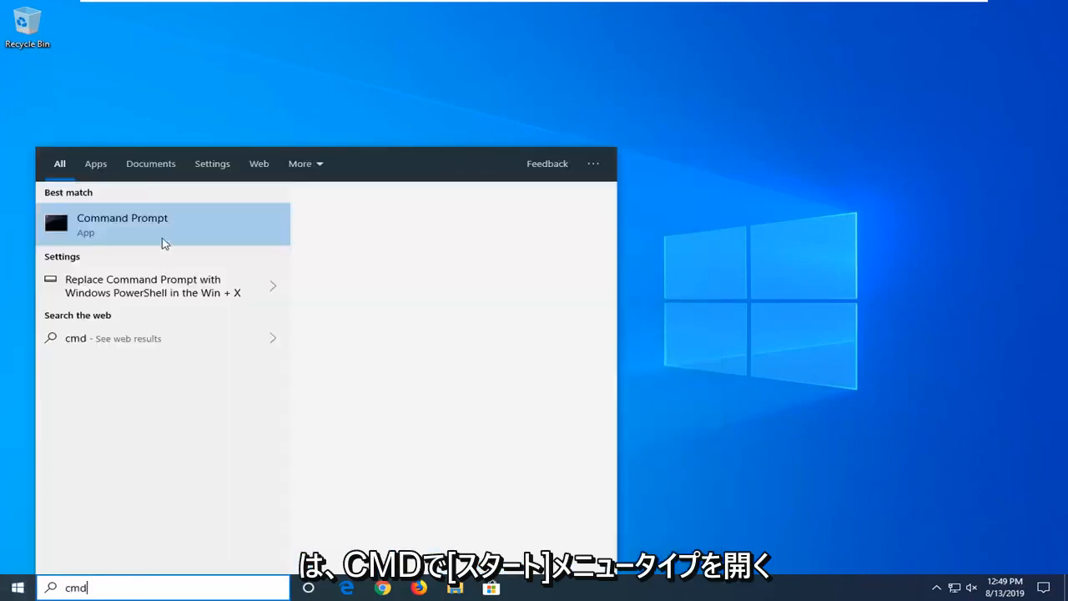
{"action": "right_click", "coordinate": [122, 223]}
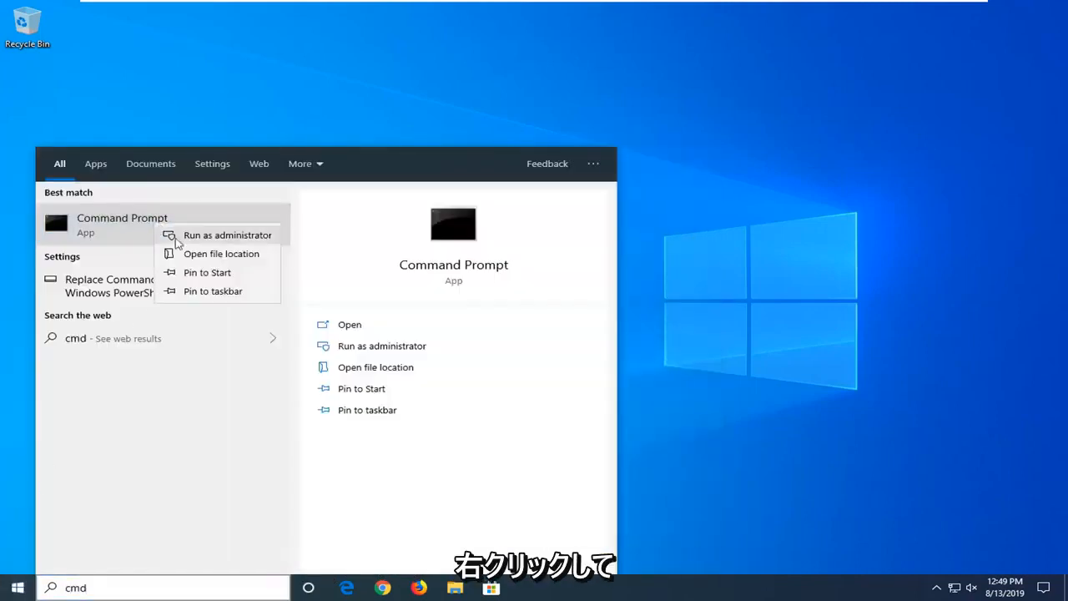
{"action": "left_click", "coordinate": [227, 233]}
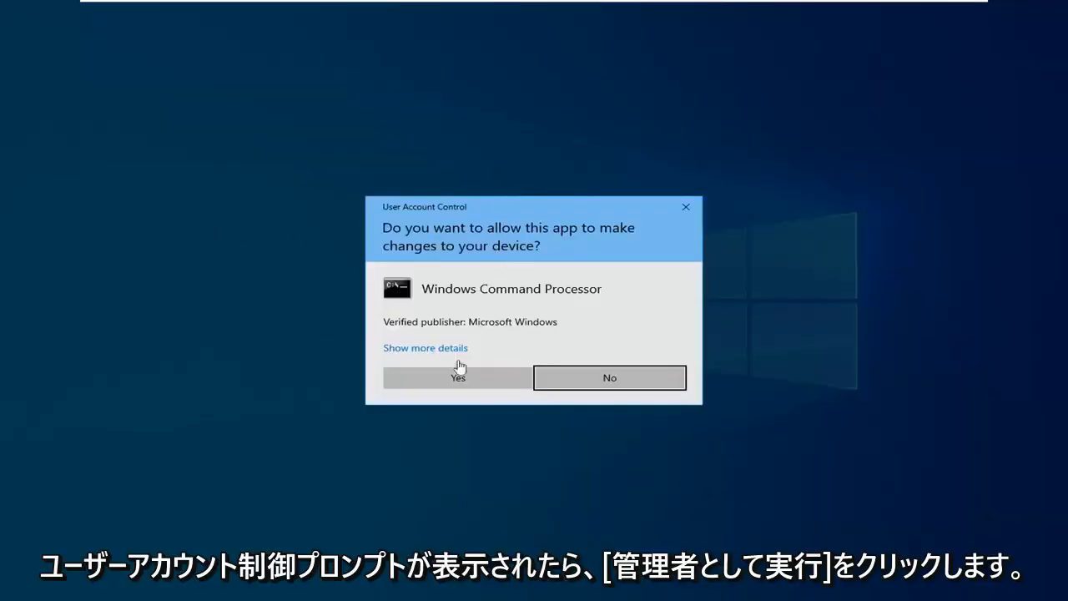
- Approve the UAC prompt and run sfc /scannow in the elevated Command Prompt
{"action": "left_click", "coordinate": [457, 378]}
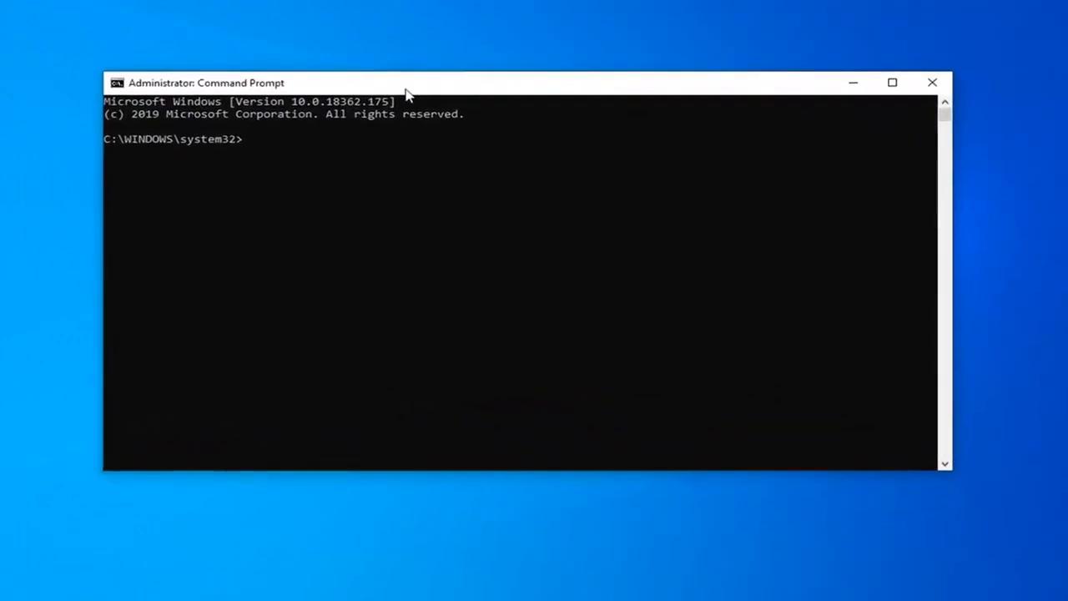
{"action": "type", "text": "sfc"}
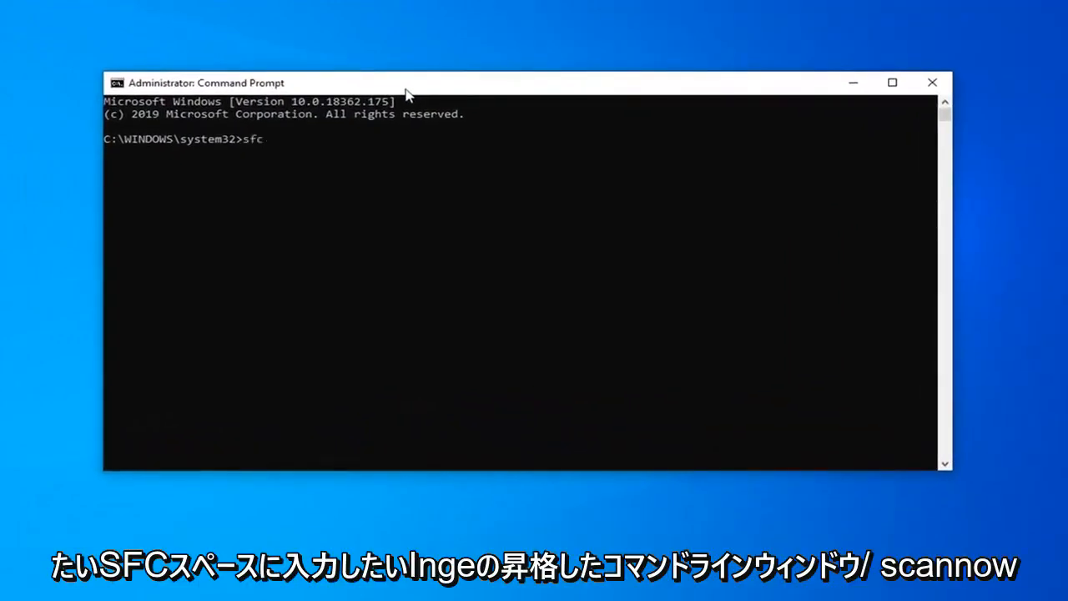
{"action": "type", "text": "/scann"}
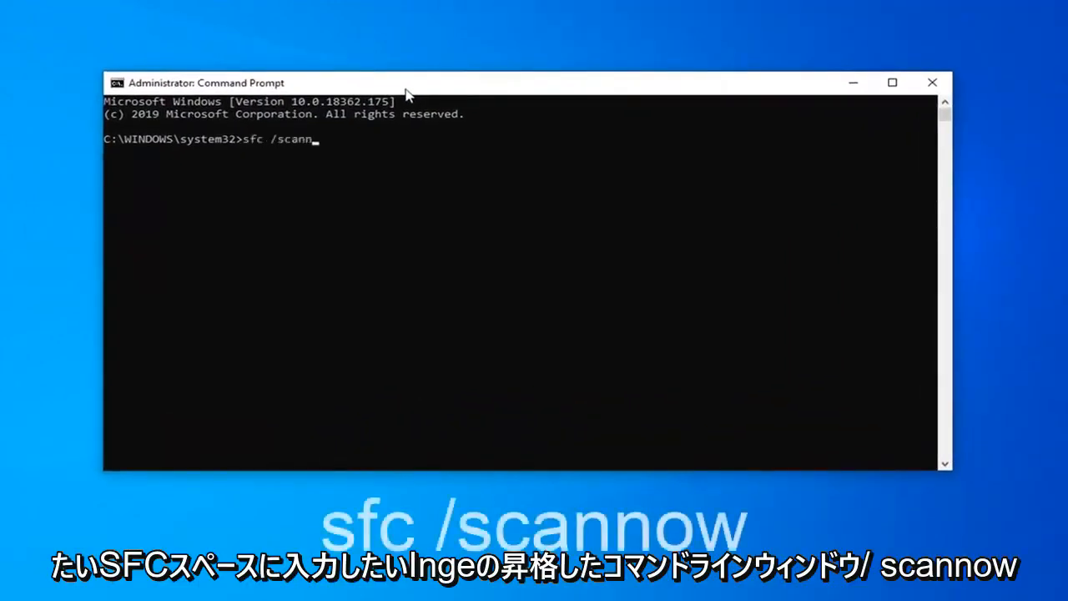
{"action": "type", "text": "ow"}
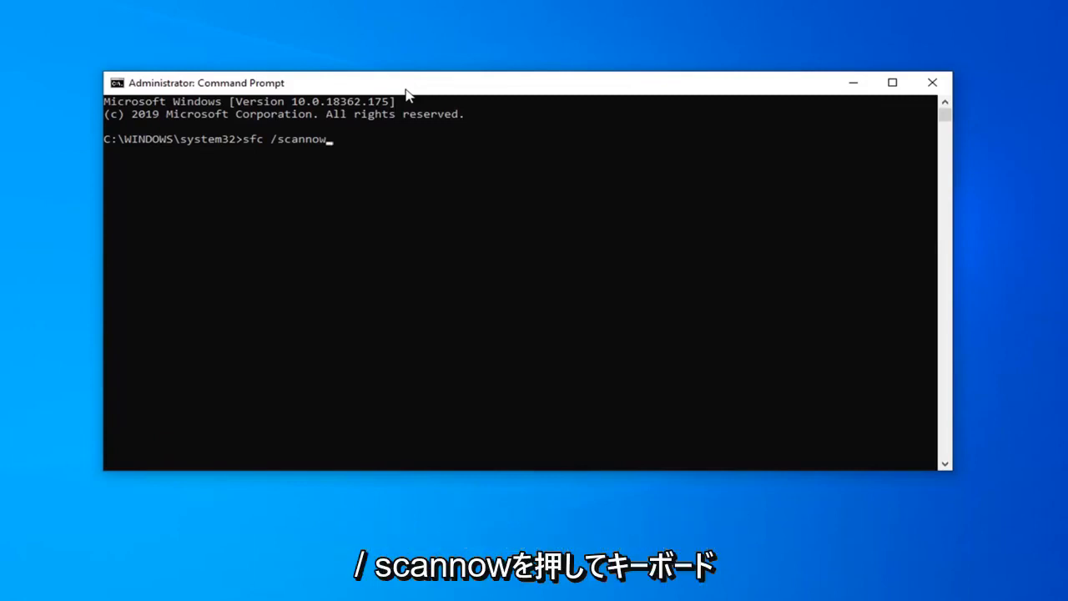
{"action": "key", "text": "enter"}
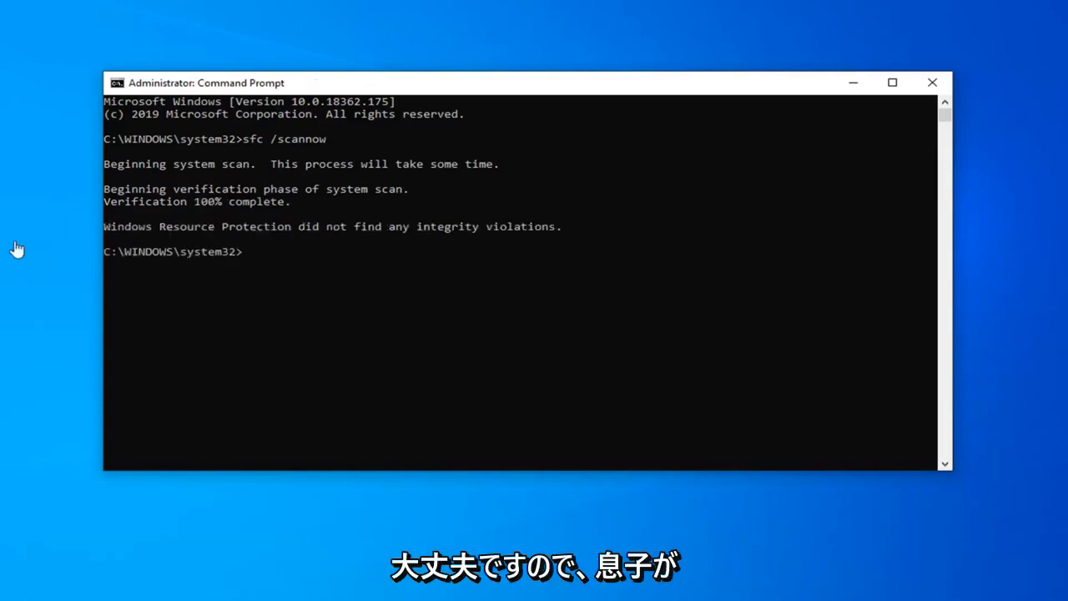
{"action": "mouse_move", "coordinate": [936, 91]}
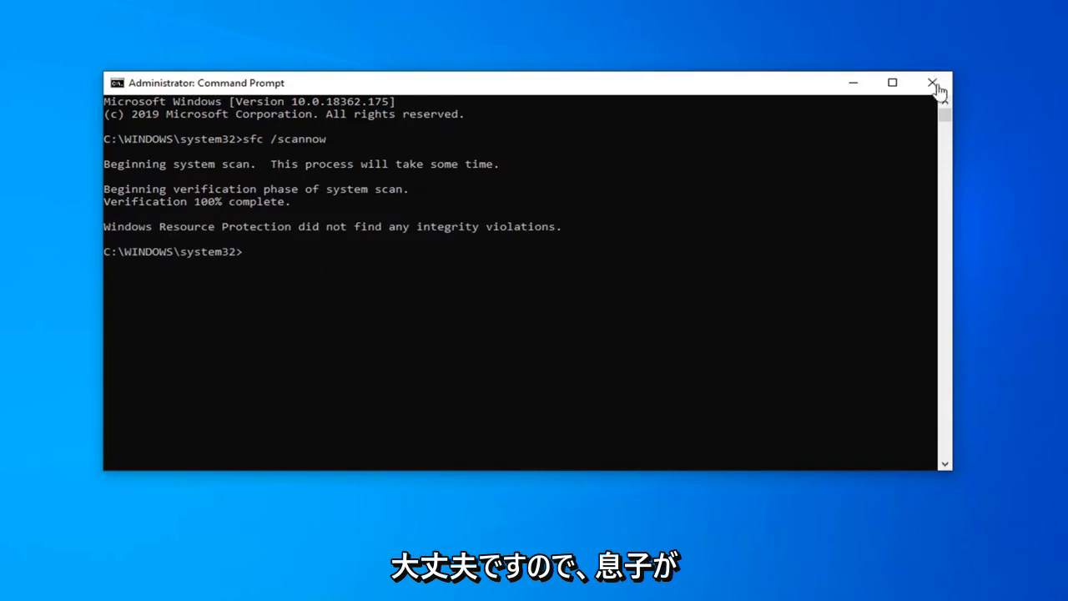
- Close the Command Prompt after the scan reports no integrity violations
{"action": "left_click", "coordinate": [931, 83]}
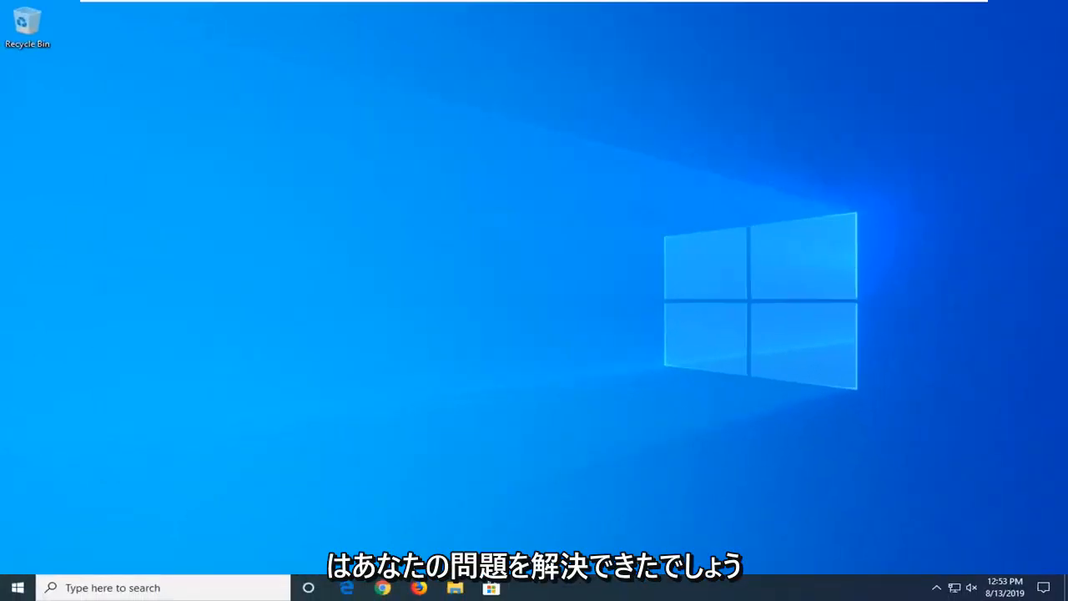